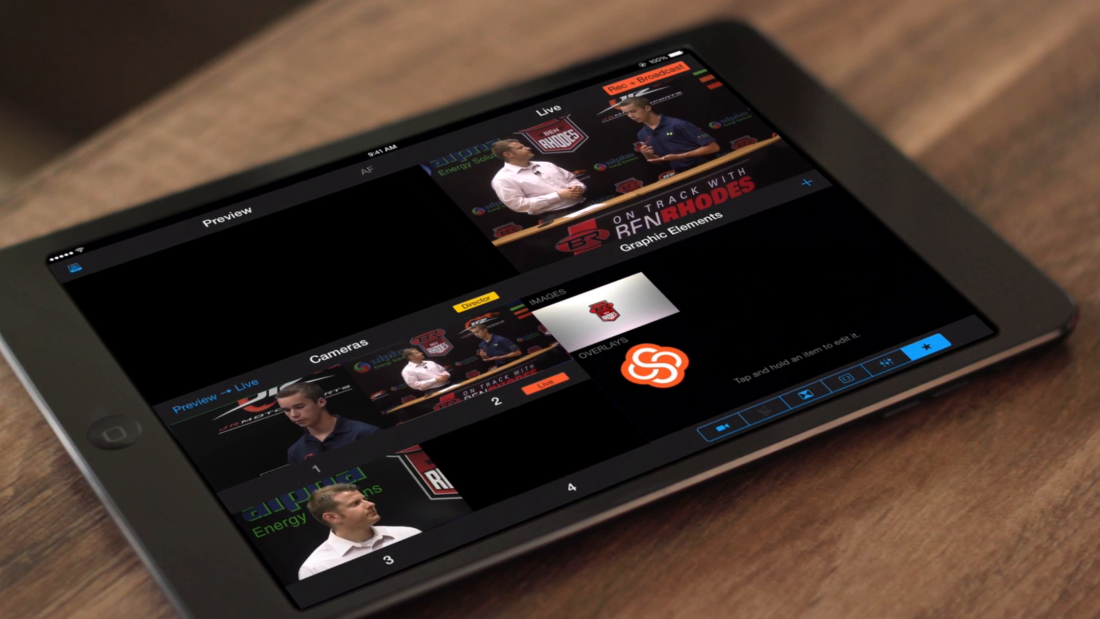
Choose SwitcherMovies as the library for the Director Mode fcpxml import.
left_click(309, 435)
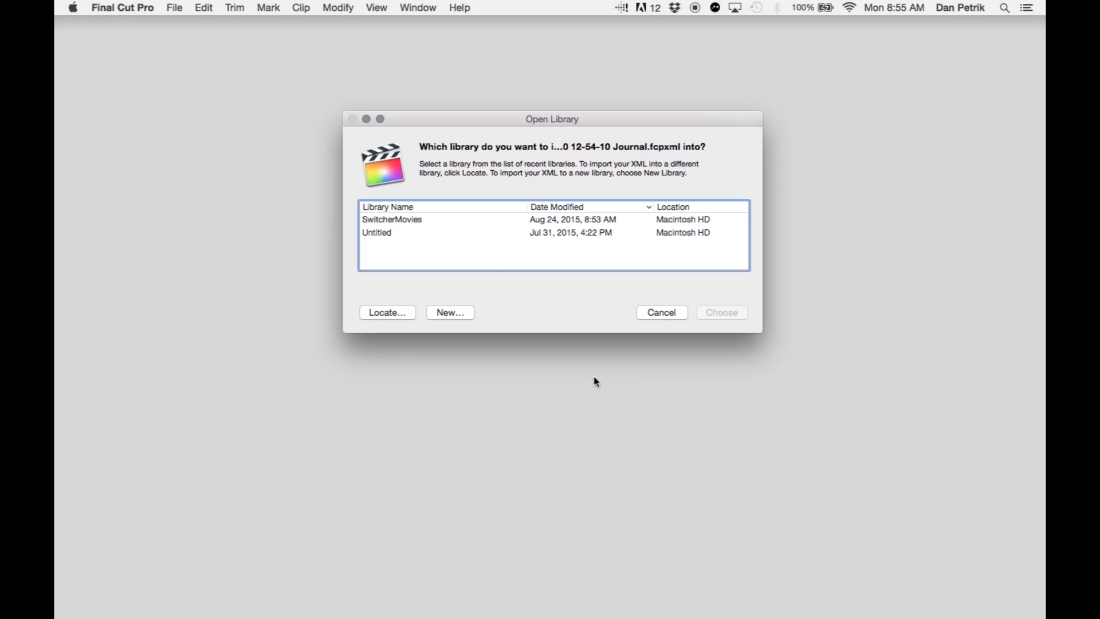
left_click(391, 219)
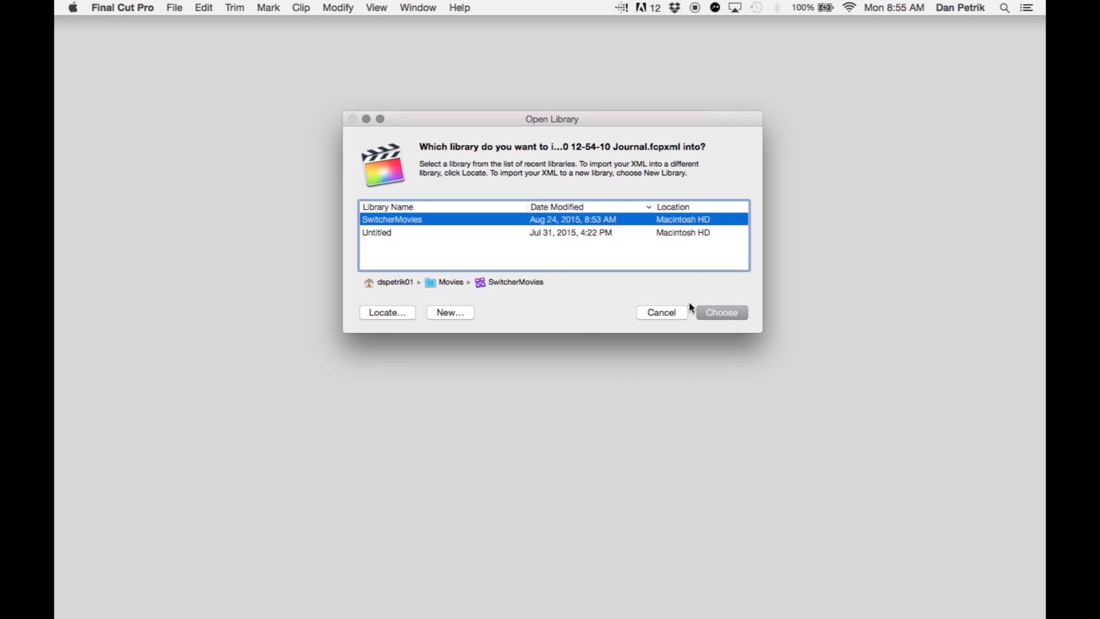
left_click(720, 312)
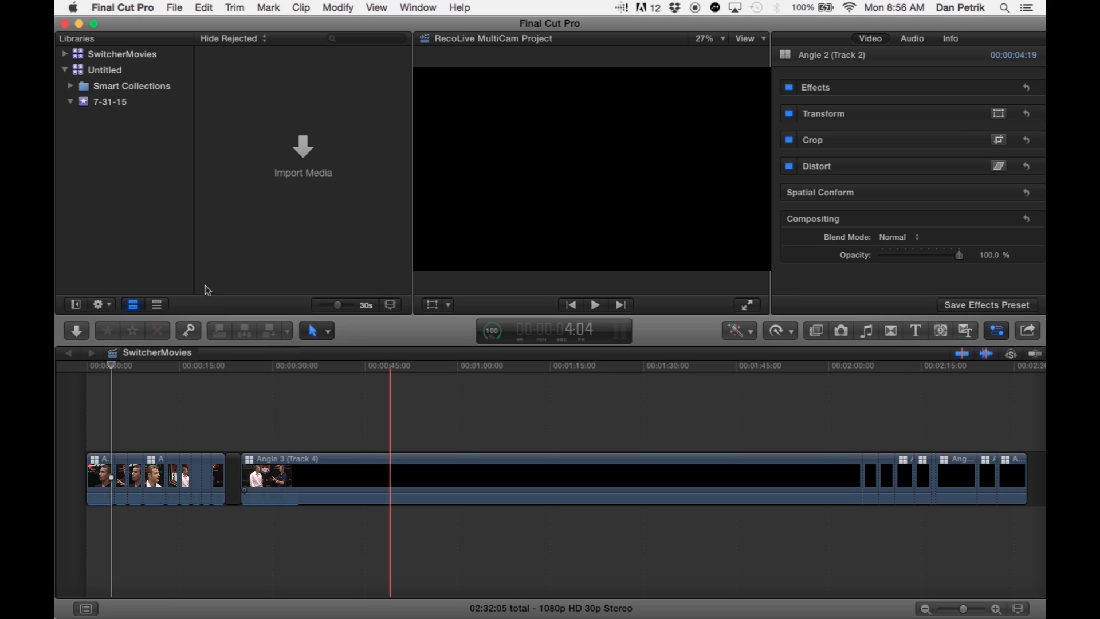
Play the RecoLive MultiCam Project in the viewer to watch its camera angles.
left_click(594, 303)
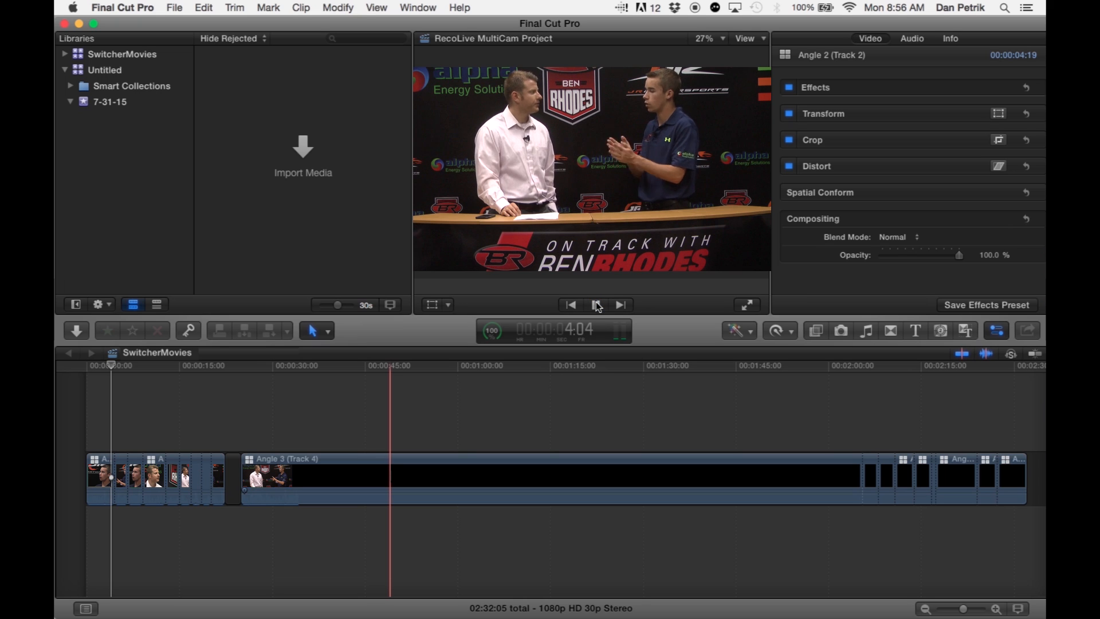
left_click(596, 303)
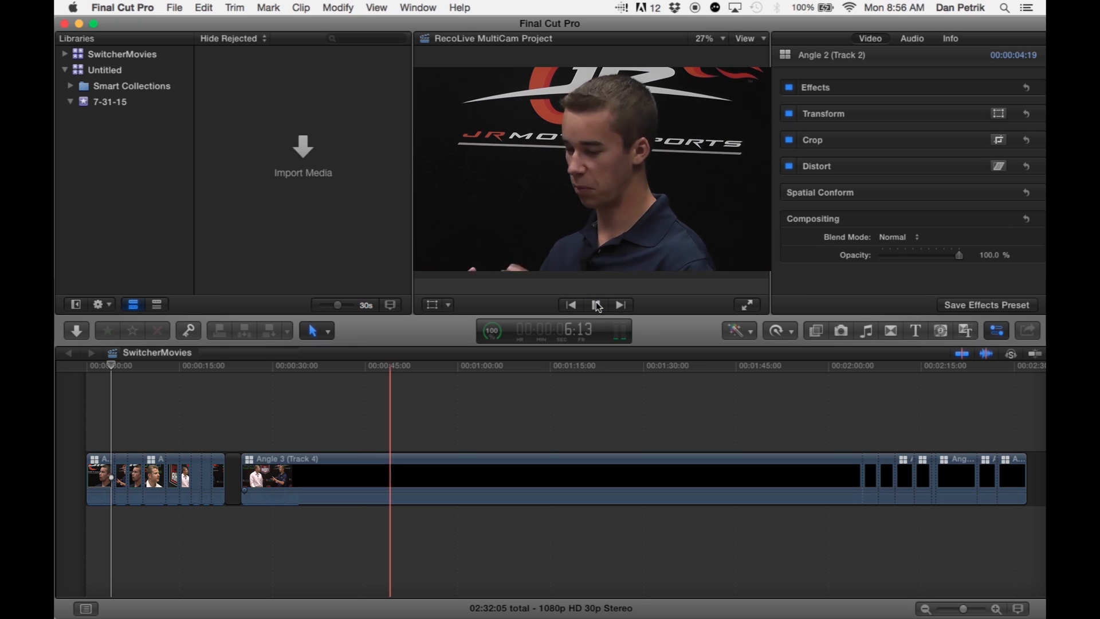
left_click(596, 303)
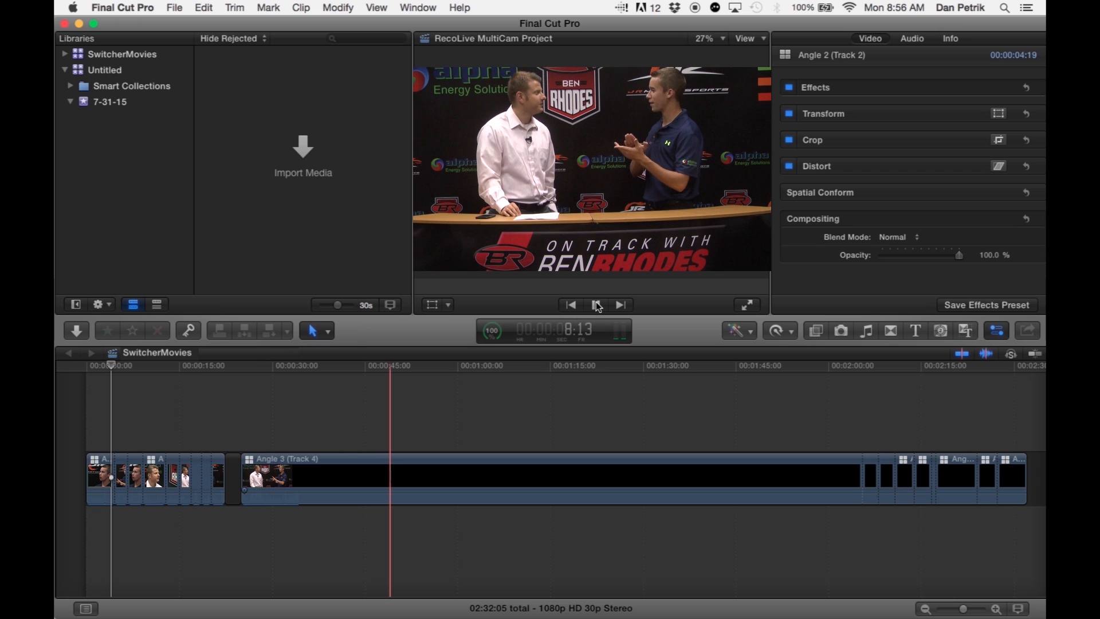
left_click(596, 303)
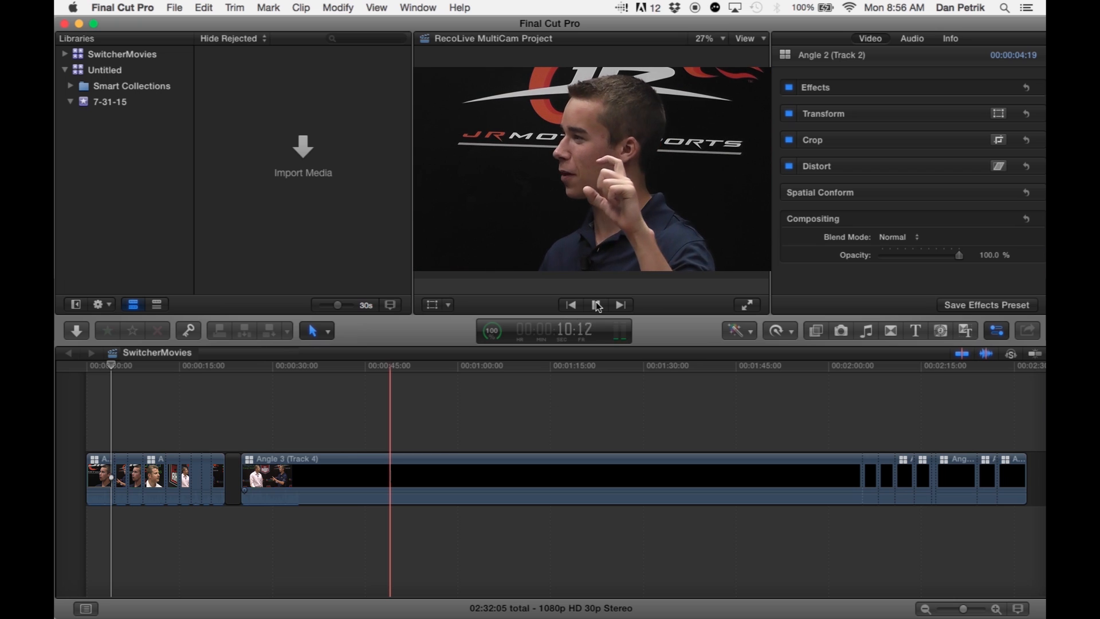